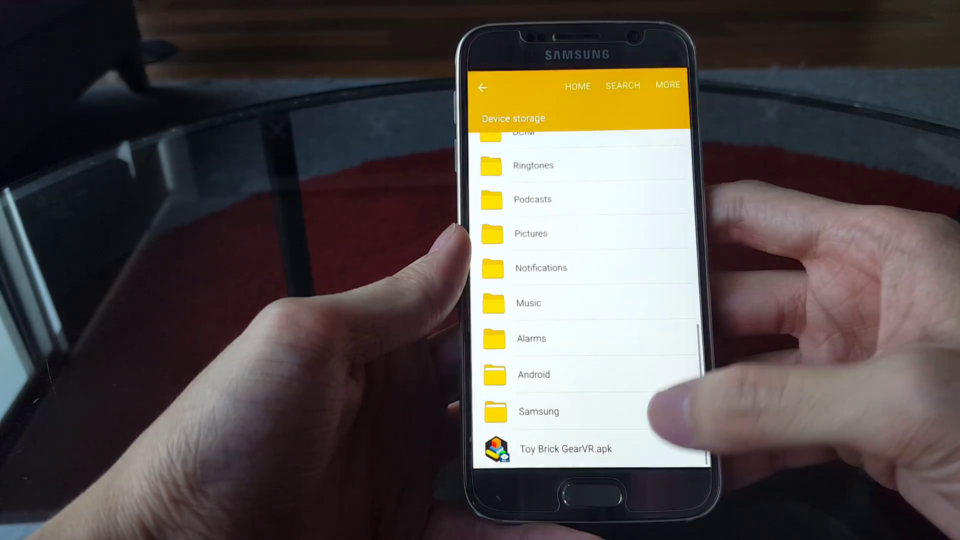
Step: Launch the Toy Brick GearVR.apk installer from Device storage, triggering the Unknown sources warning
click(565, 448)
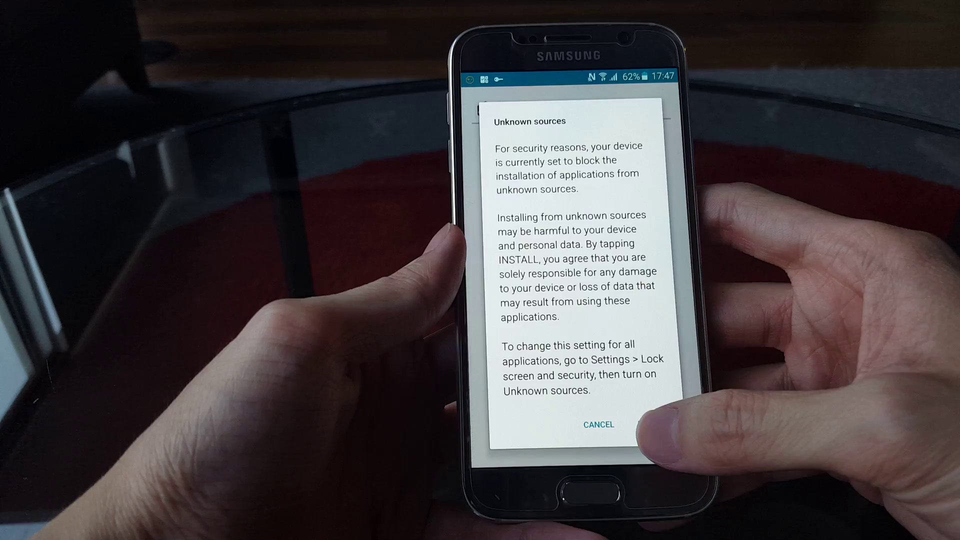